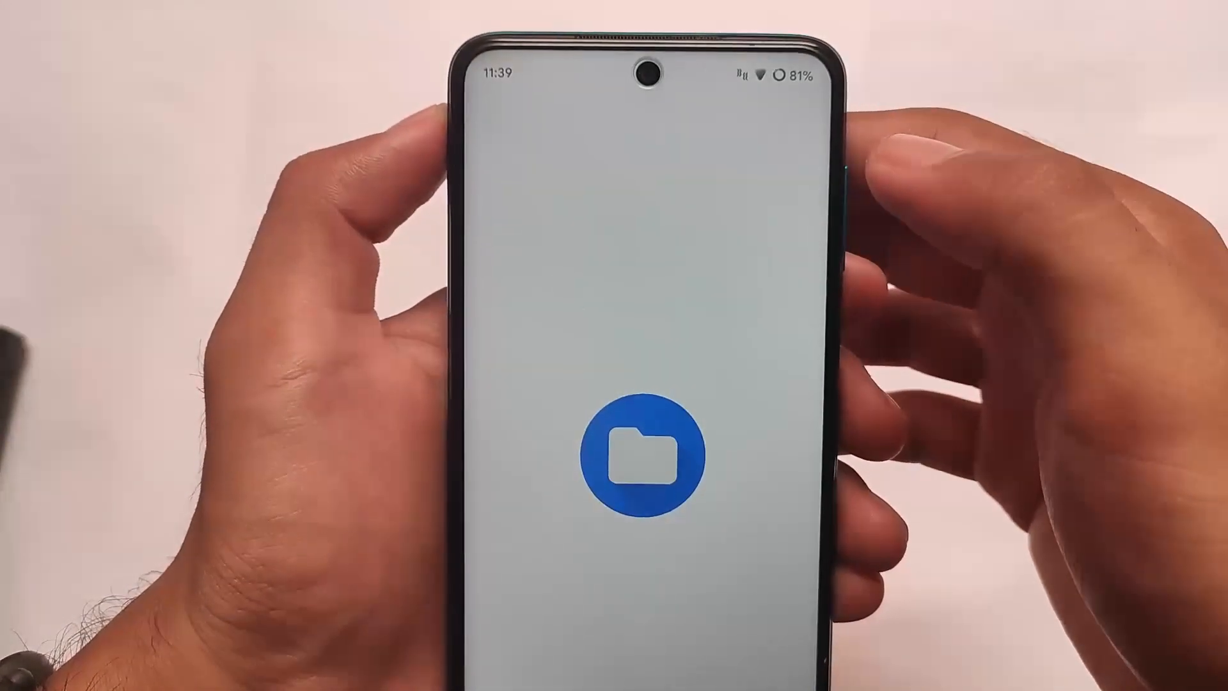
Open the Downloads folder in the Files picker and scroll through its zip archives
left_click(630, 460)
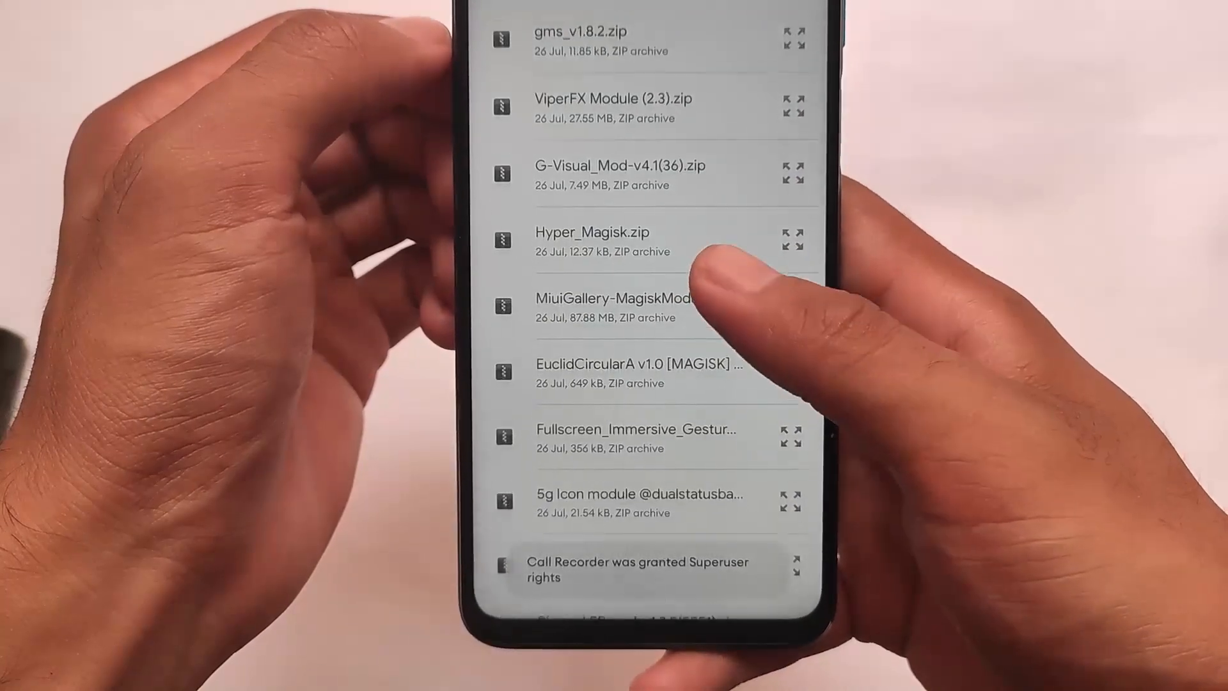
scroll("down", 3)
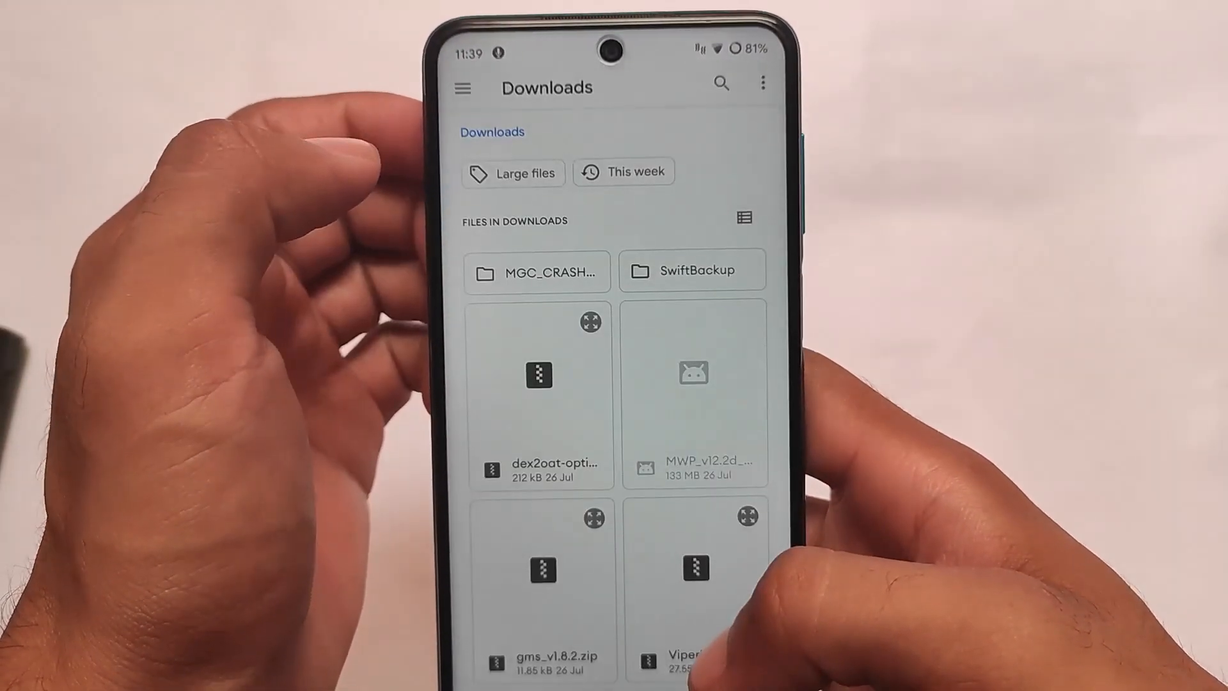
Install the dex2oat optimizer zip, then reboot the phone once Magisk reports Success
left_click(538, 384)
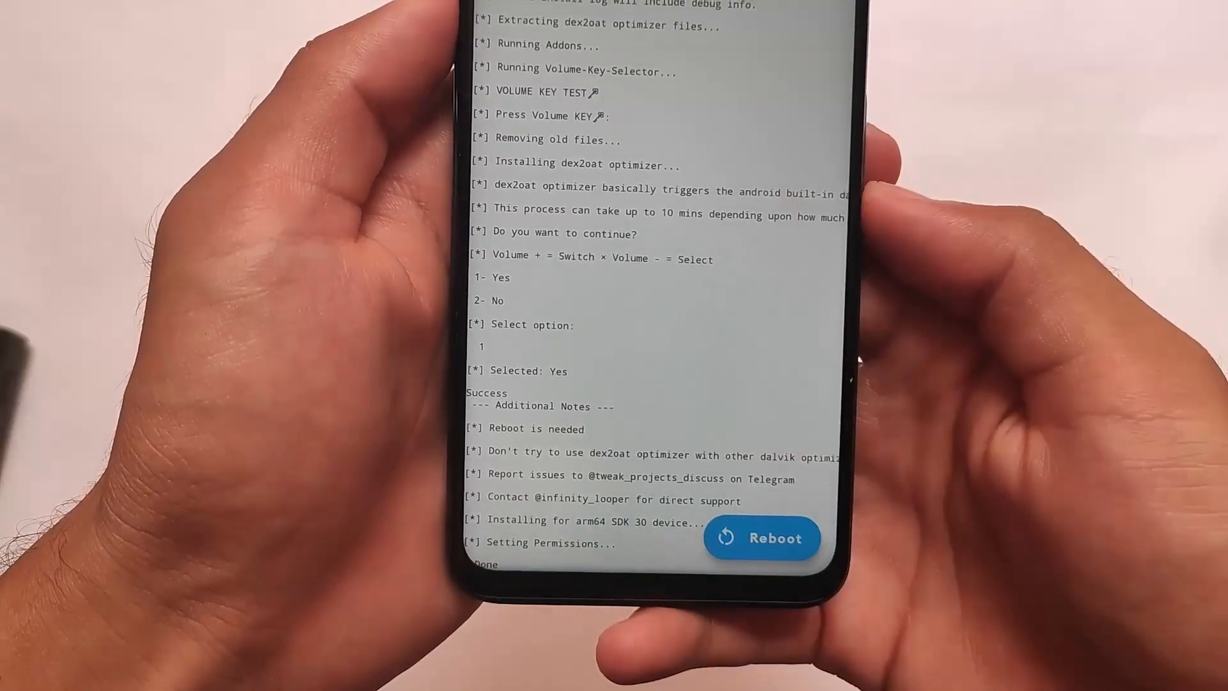
left_click(763, 538)
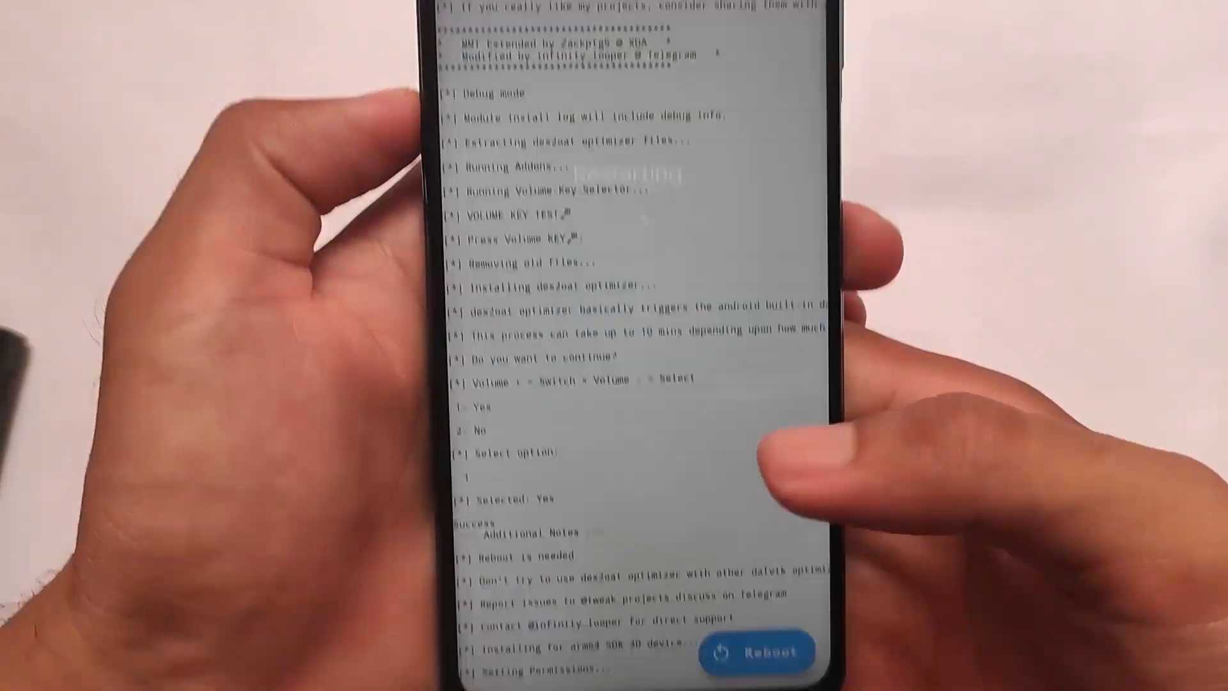
left_click(760, 652)
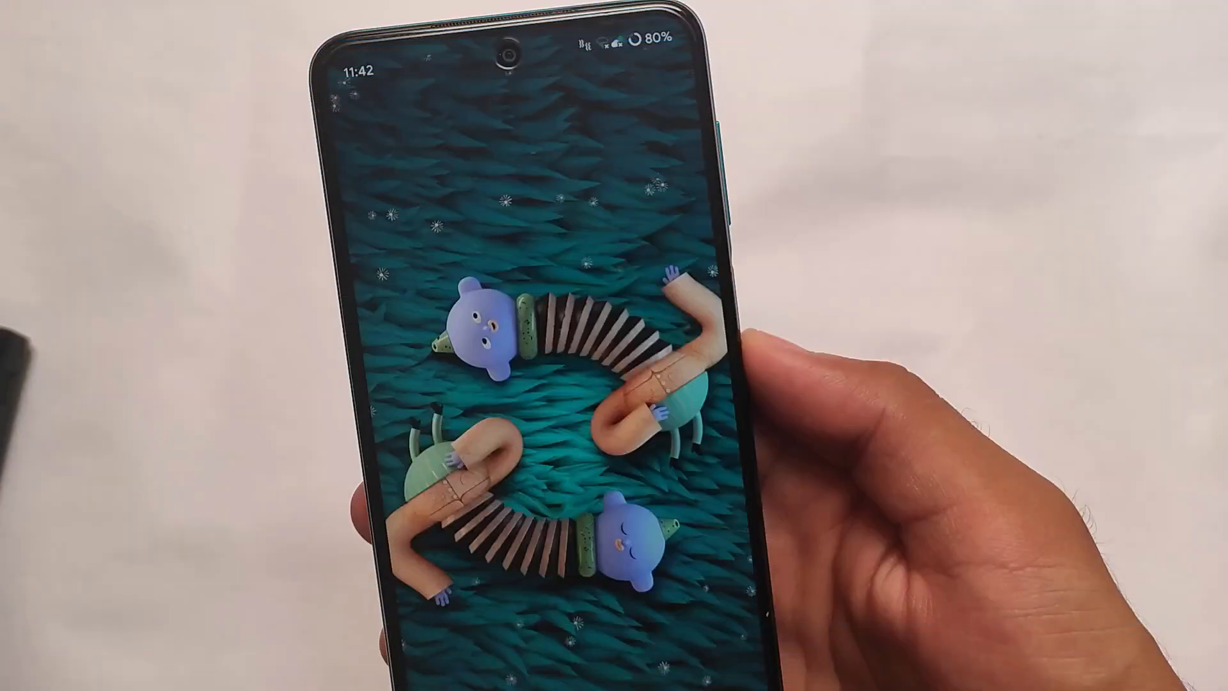